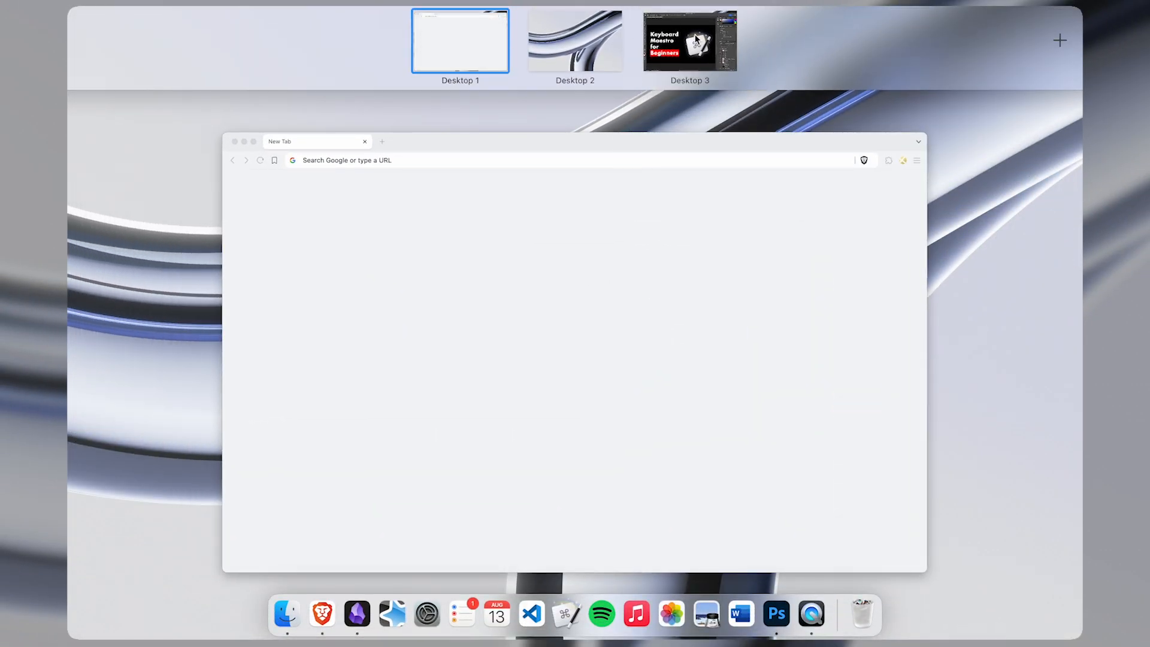
In Mission Control, switch from Desktop 3 to Desktop 1 to show the moved artwork window
{"action": "left_click", "coordinate": [688, 39]}
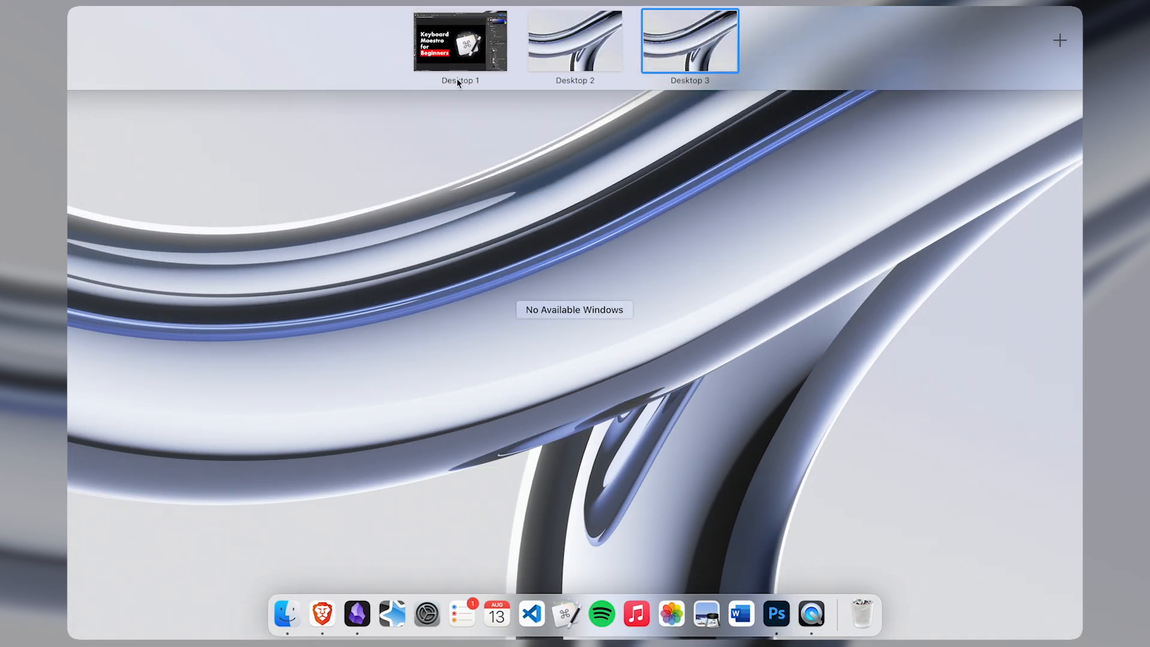
{"action": "left_click", "coordinate": [460, 42]}
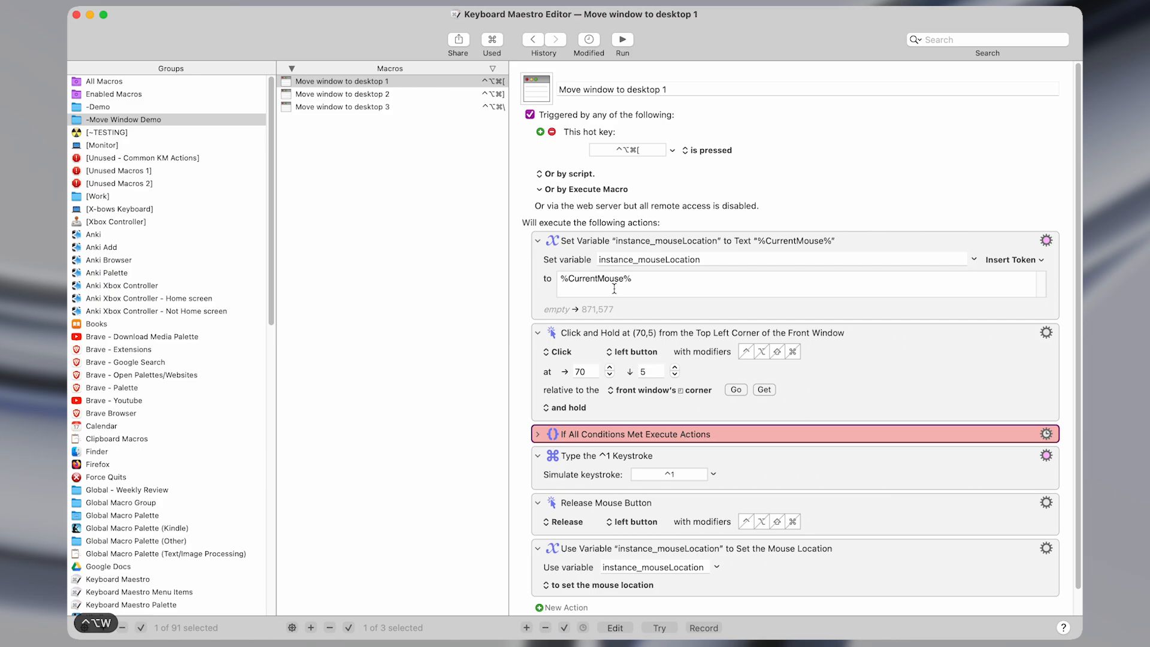
Scroll the desktop 1 macro's actions, then view the desktop 2 and desktop 3 macros
{"action": "scroll", "scroll_direction": "down", "scroll_amount": 3}
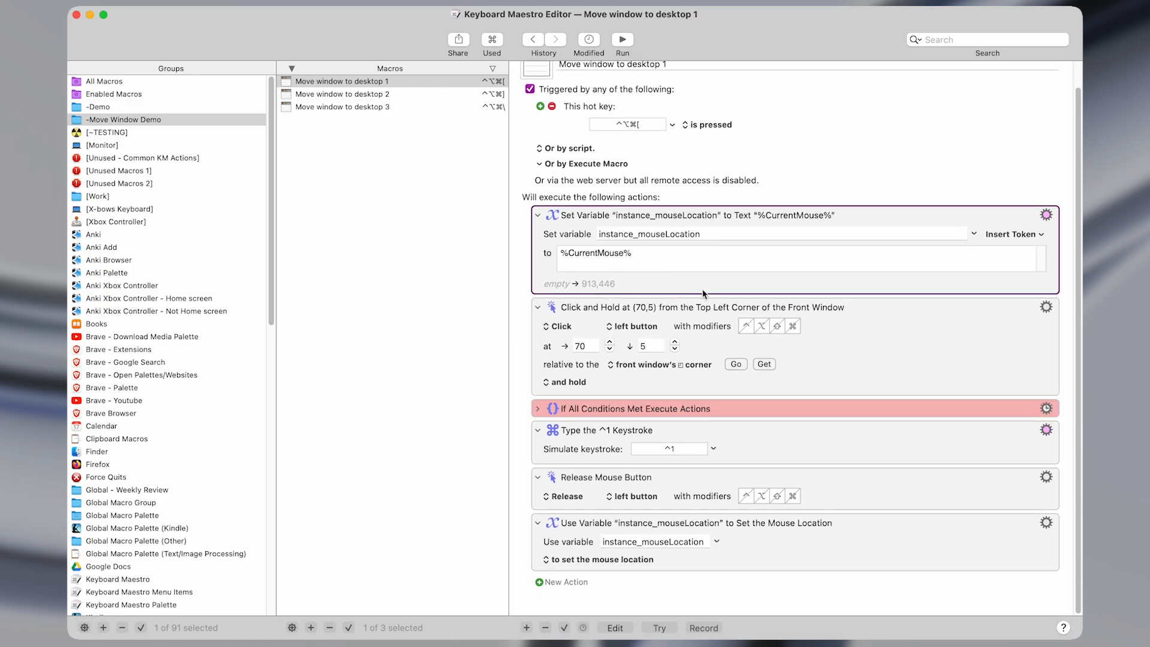
{"action": "mouse_move", "coordinate": [607, 294]}
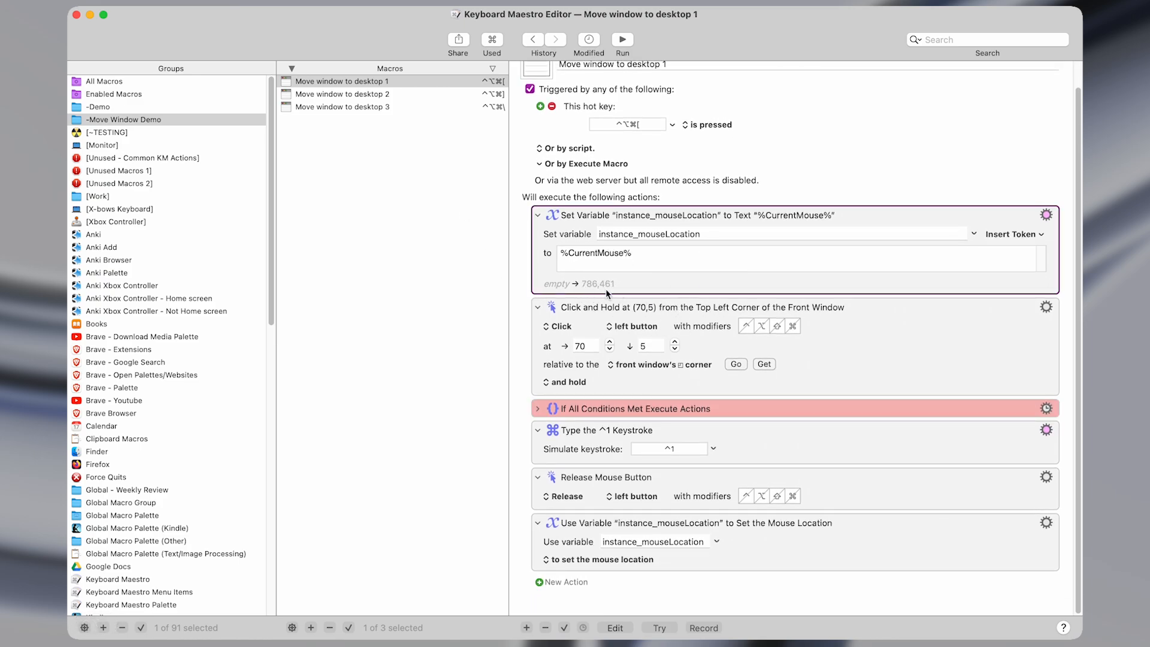
{"action": "mouse_move", "coordinate": [391, 229]}
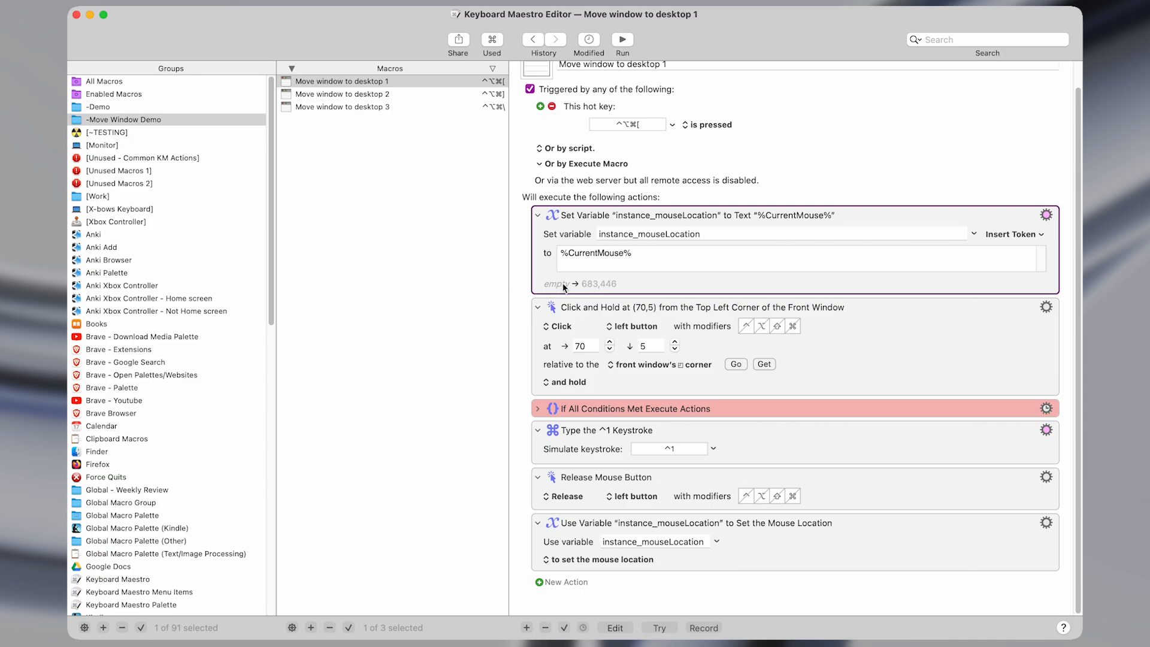
{"action": "mouse_move", "coordinate": [102, 62]}
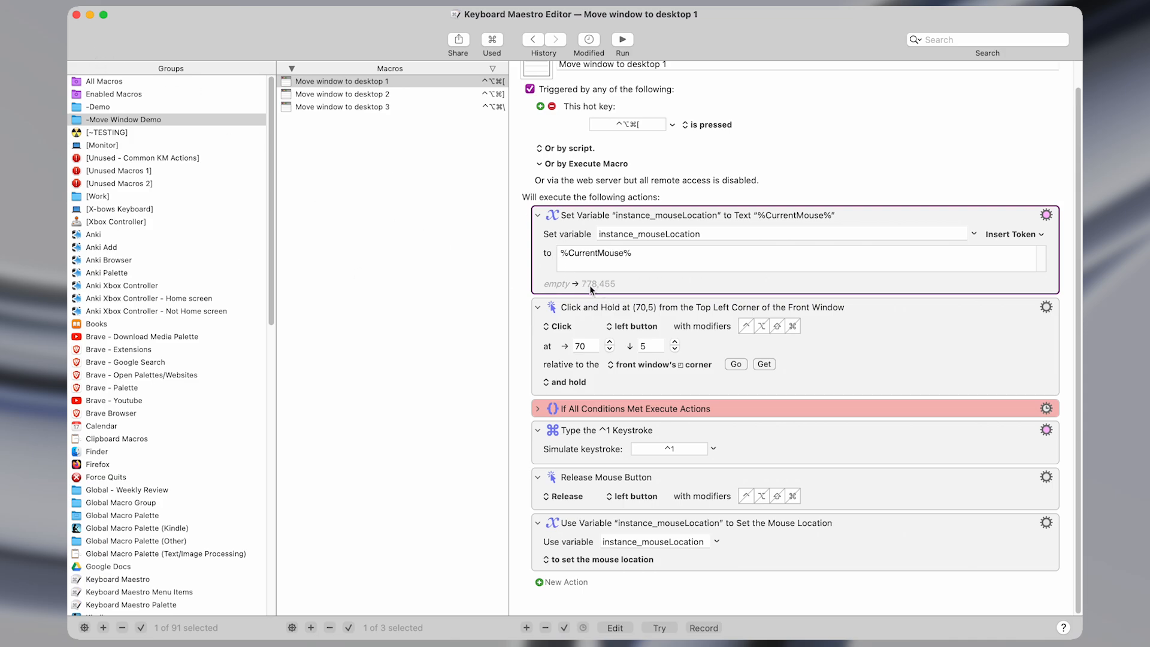
{"action": "mouse_move", "coordinate": [762, 287]}
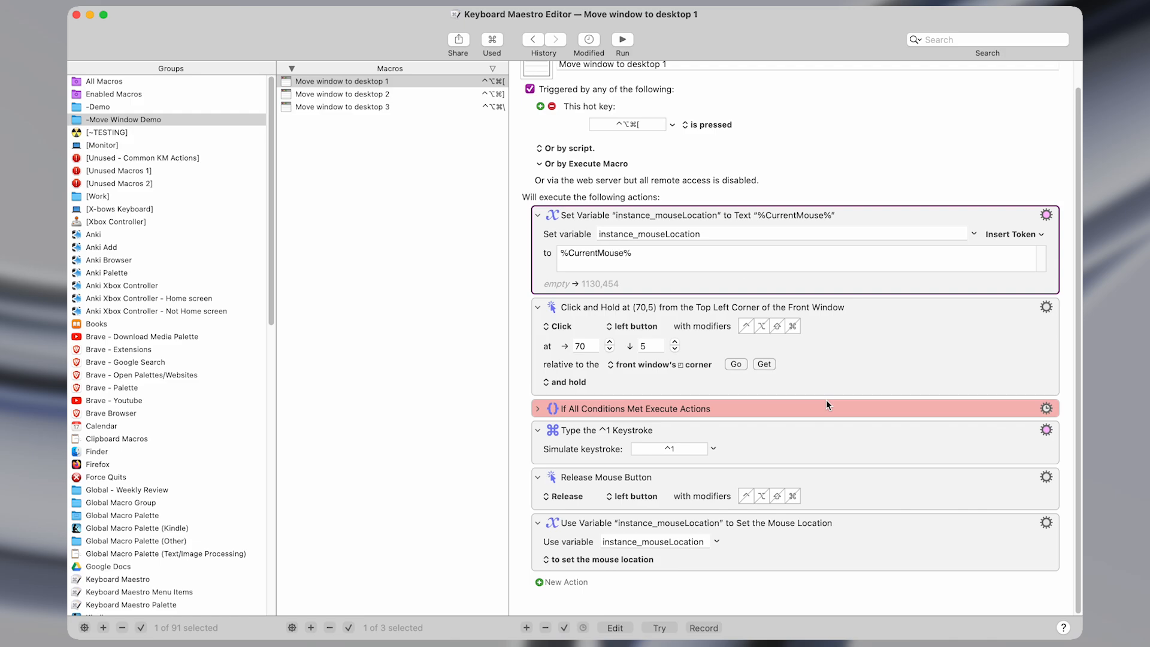
{"action": "mouse_move", "coordinate": [820, 158]}
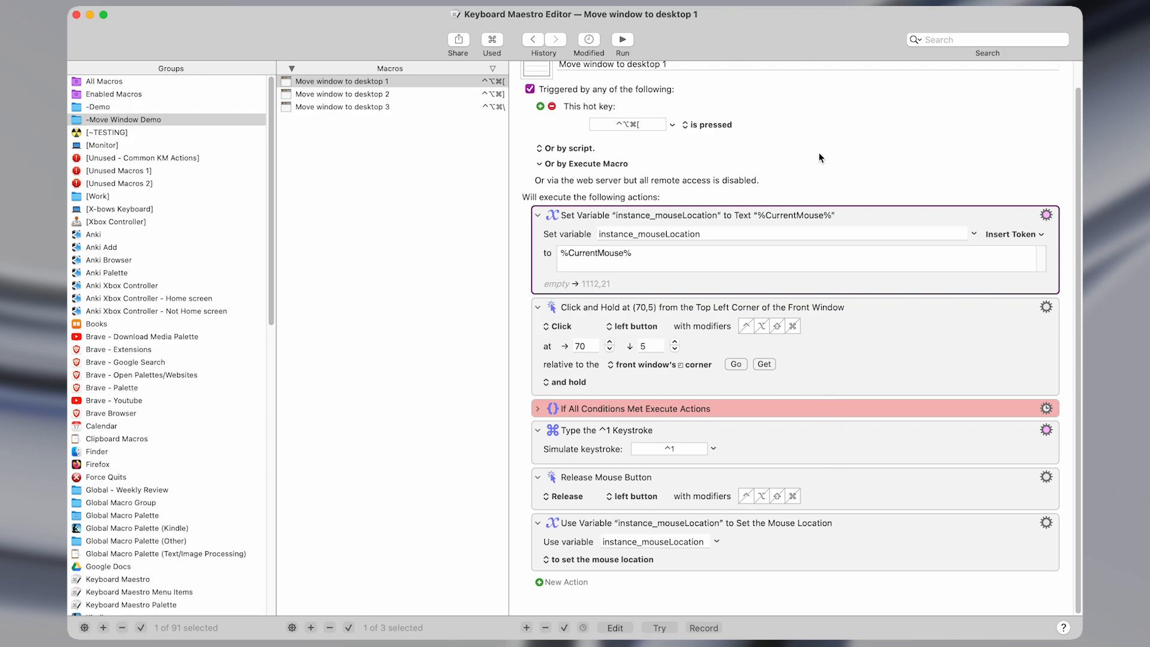
{"action": "mouse_move", "coordinate": [766, 250]}
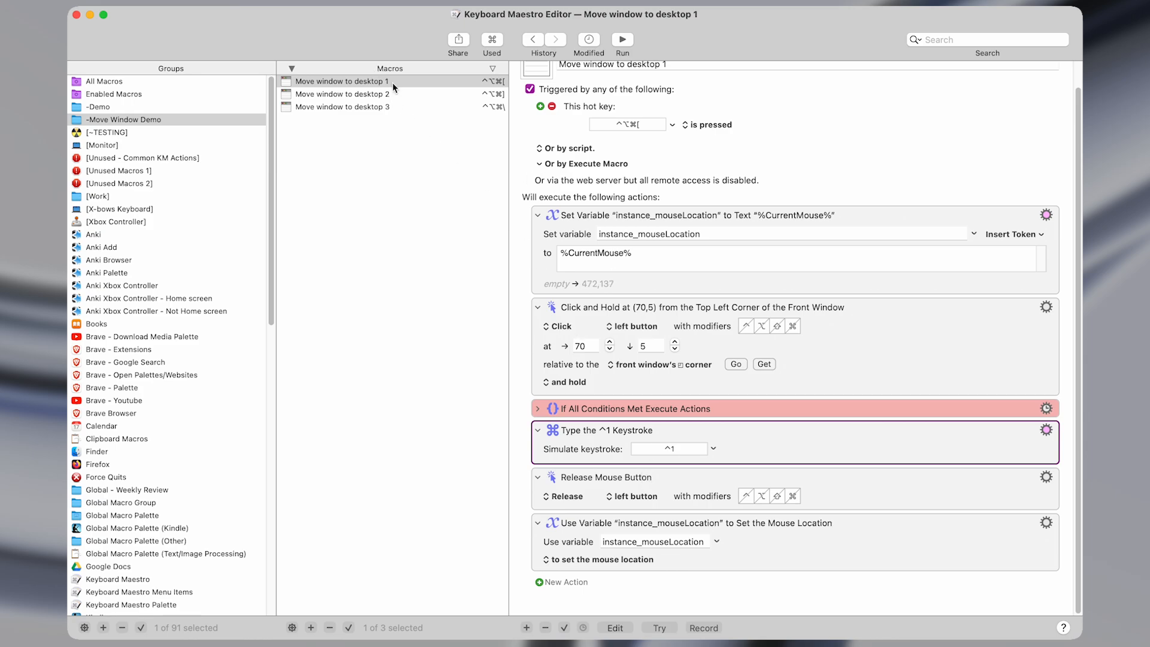
{"action": "left_click", "coordinate": [341, 93]}
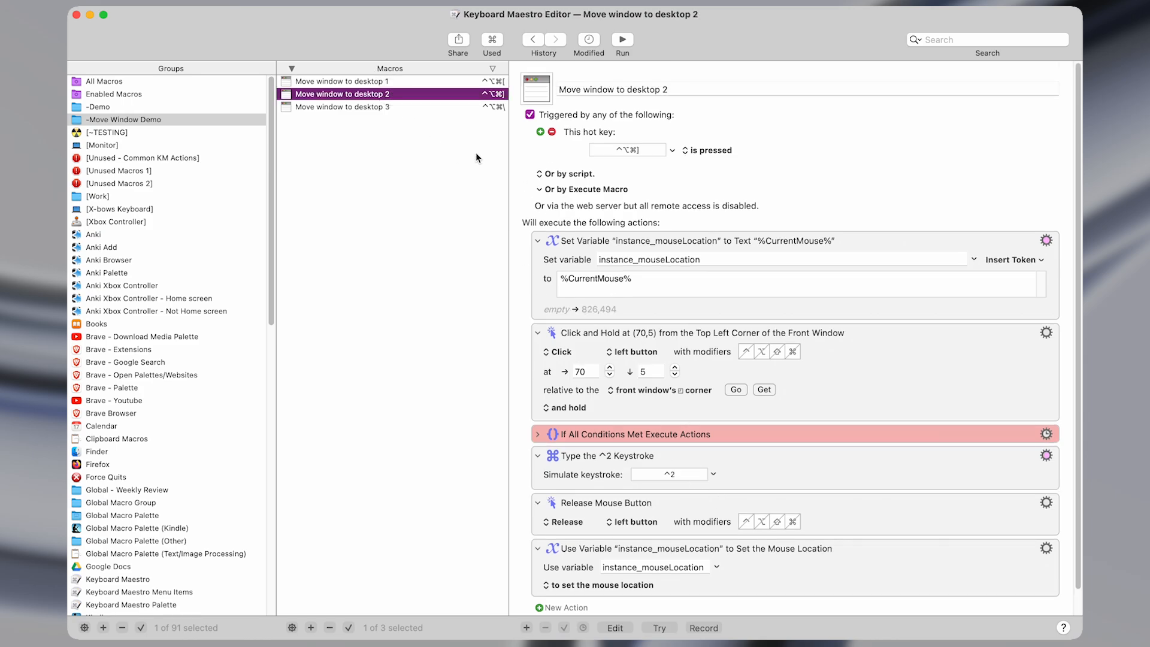
{"action": "left_click", "coordinate": [342, 106]}
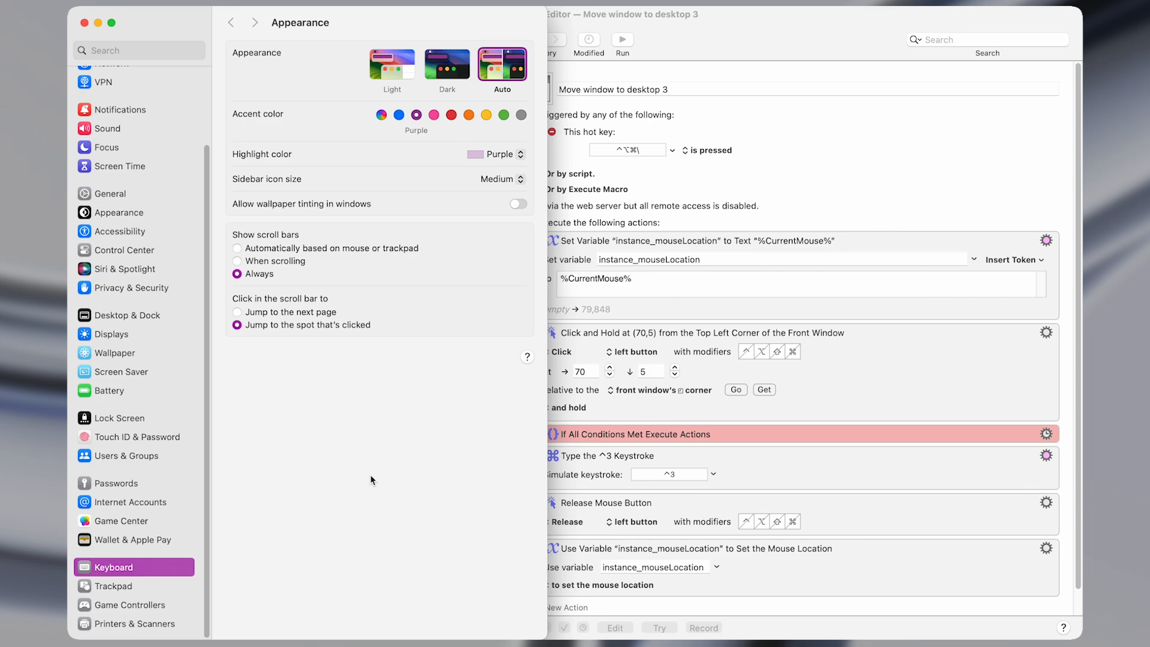
Show the Mission Control group in System Settings' Keyboard Shortcuts
{"action": "left_click", "coordinate": [113, 567]}
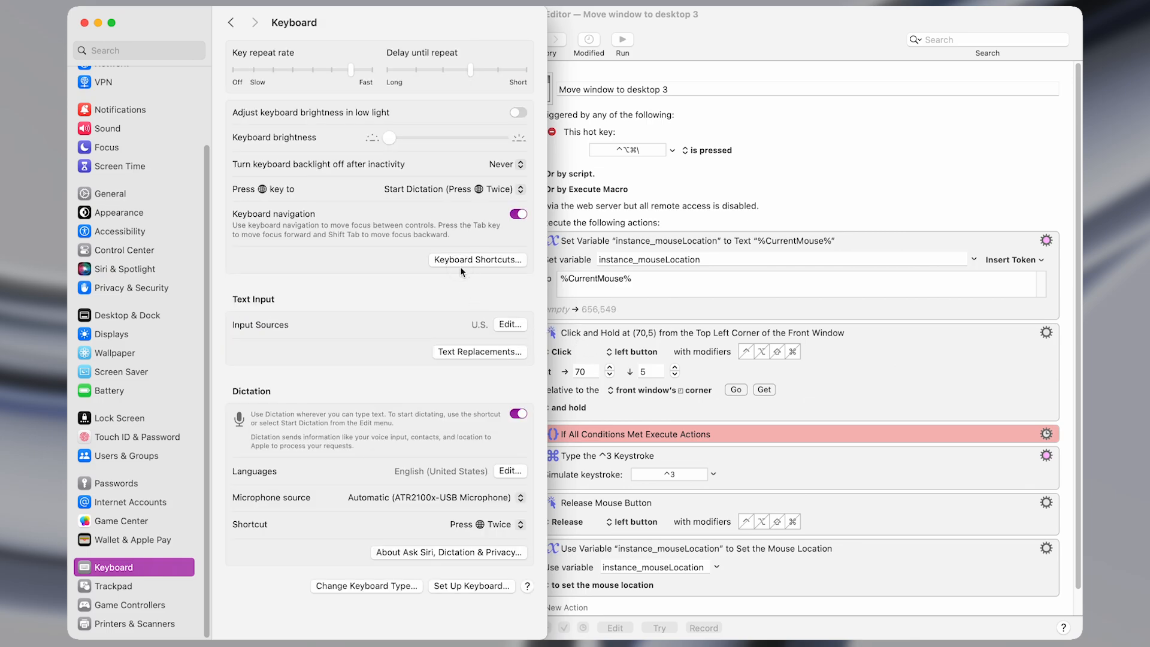
{"action": "left_click", "coordinate": [477, 260]}
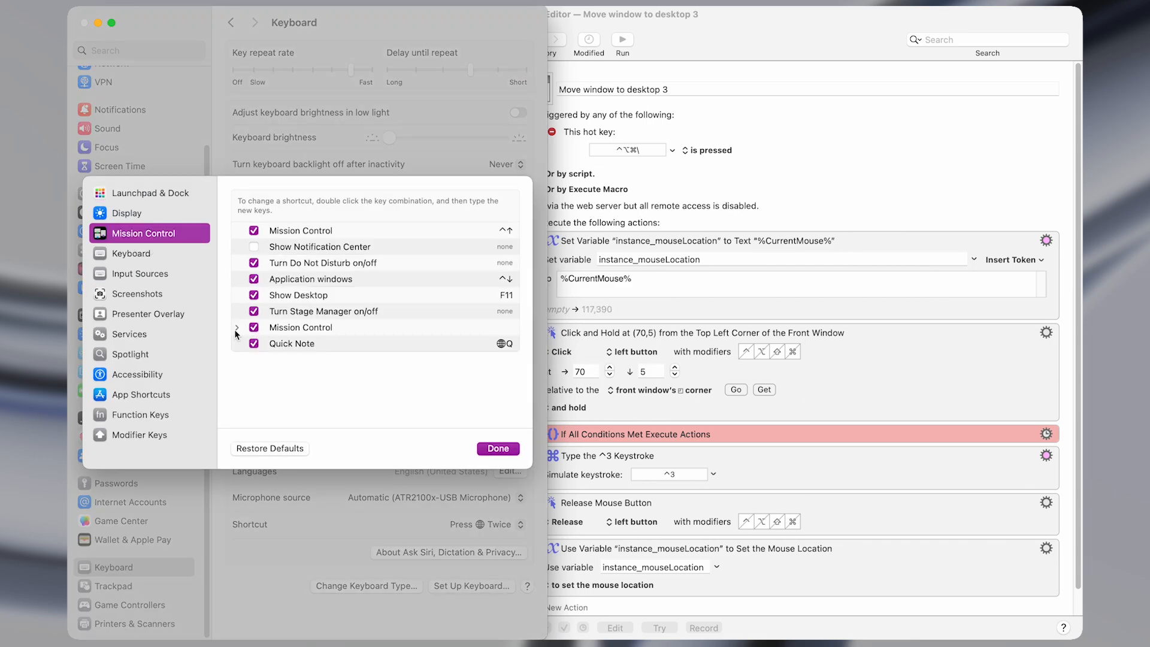
{"action": "left_click", "coordinate": [237, 327]}
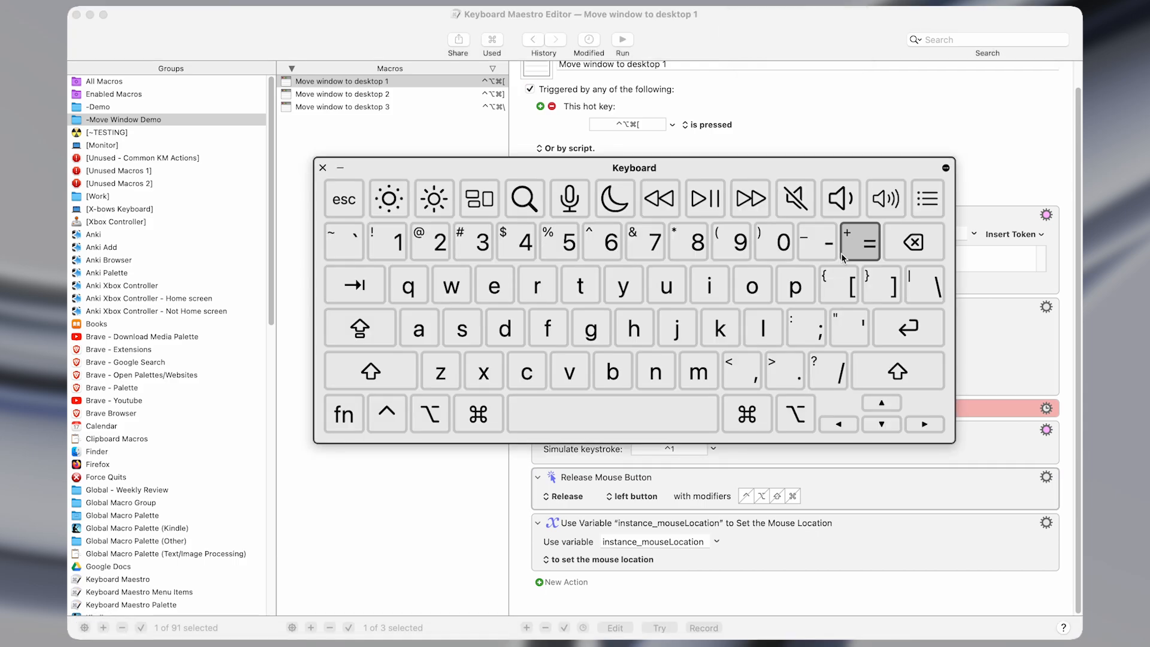
{"action": "mouse_move", "coordinate": [882, 285]}
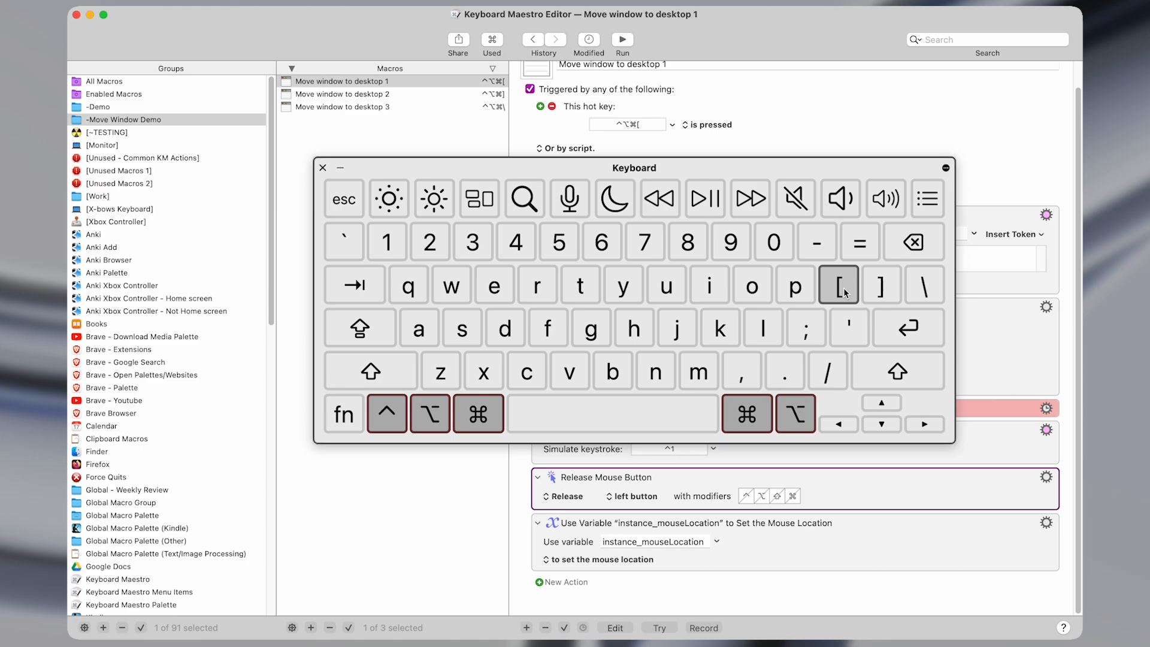
{"action": "mouse_move", "coordinate": [840, 293]}
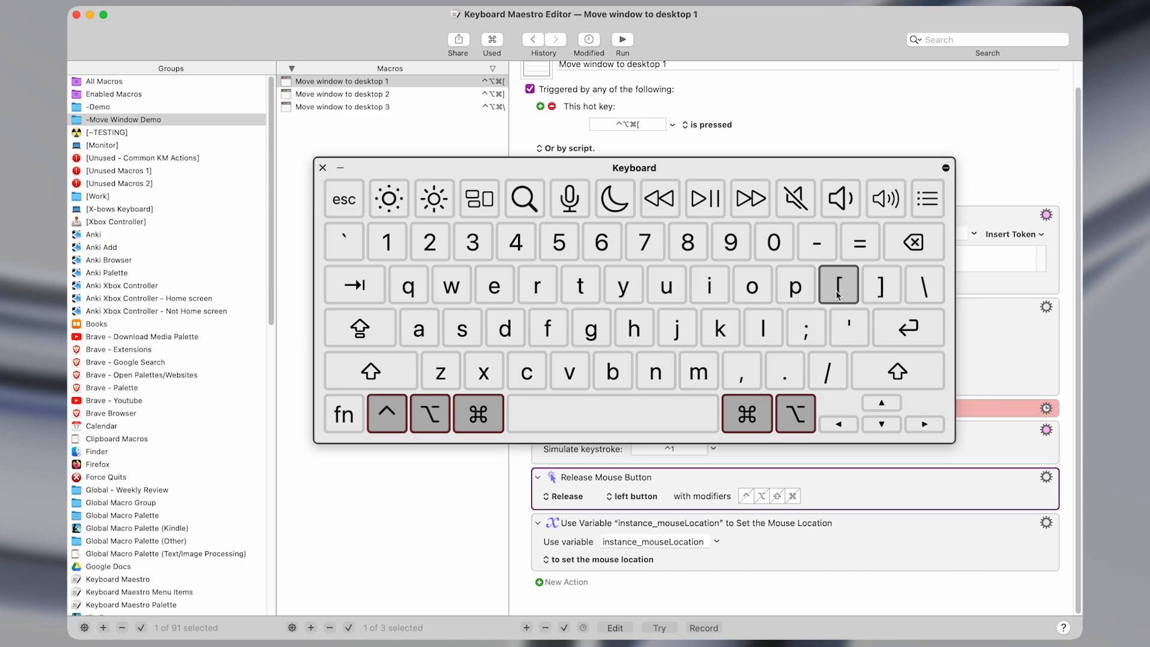
{"action": "mouse_move", "coordinate": [924, 284]}
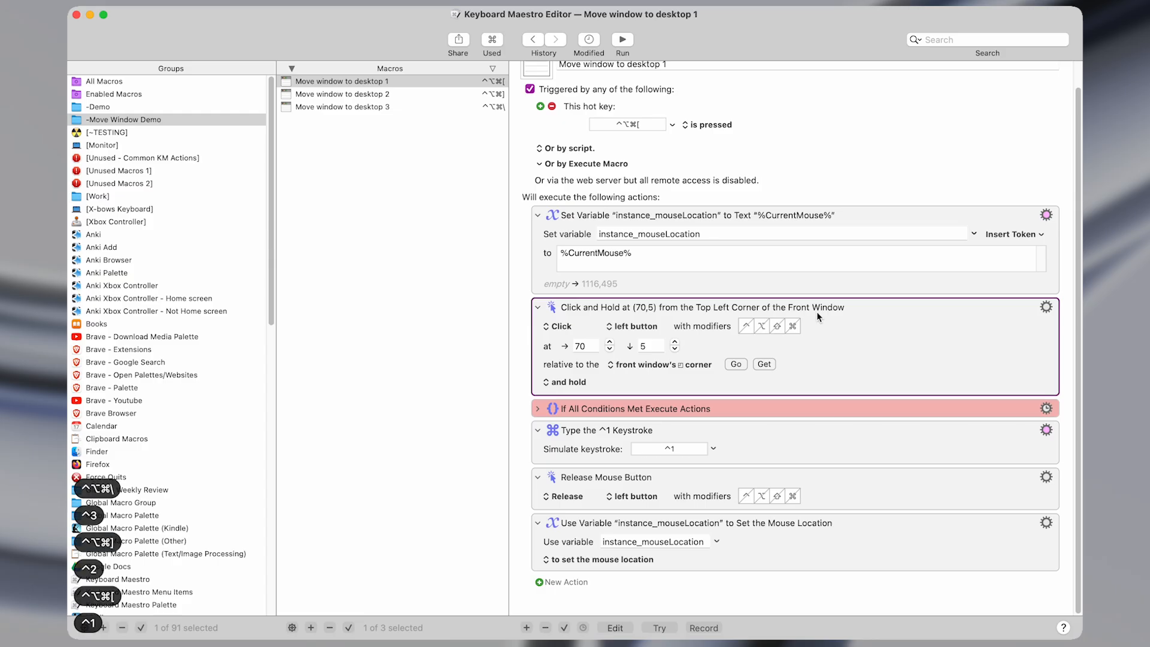
Expand the If All Conditions Met action and inspect its Adobe Photoshop 2024 front-application condition
{"action": "left_click", "coordinate": [538, 409]}
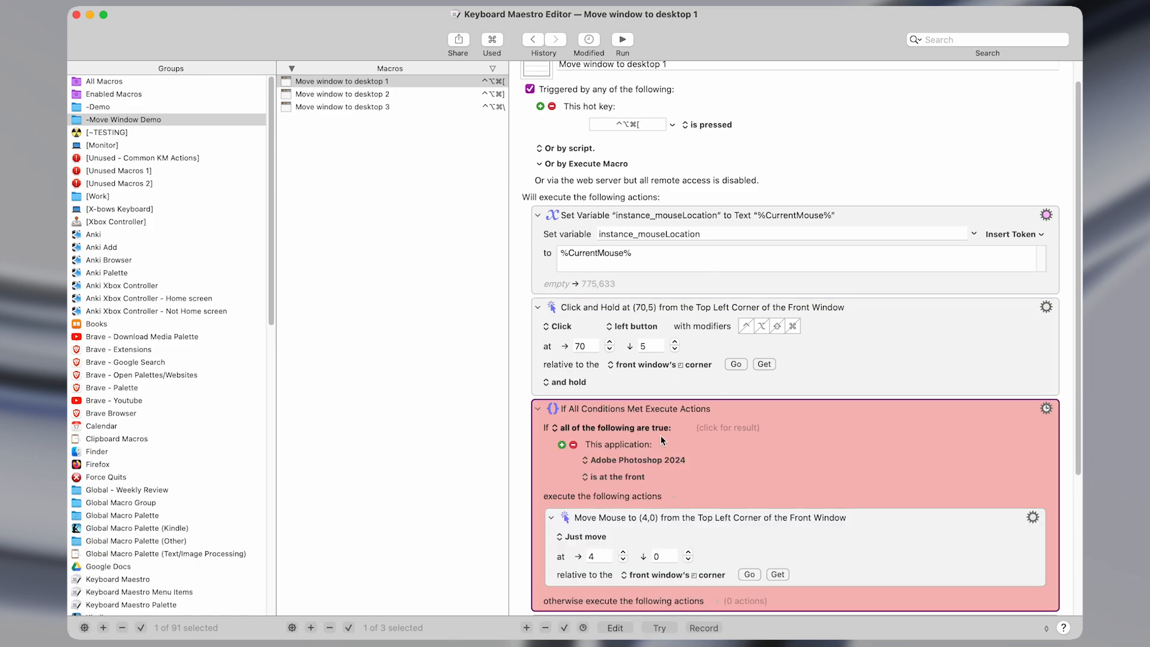
{"action": "scroll", "scroll_direction": "down", "scroll_amount": 3}
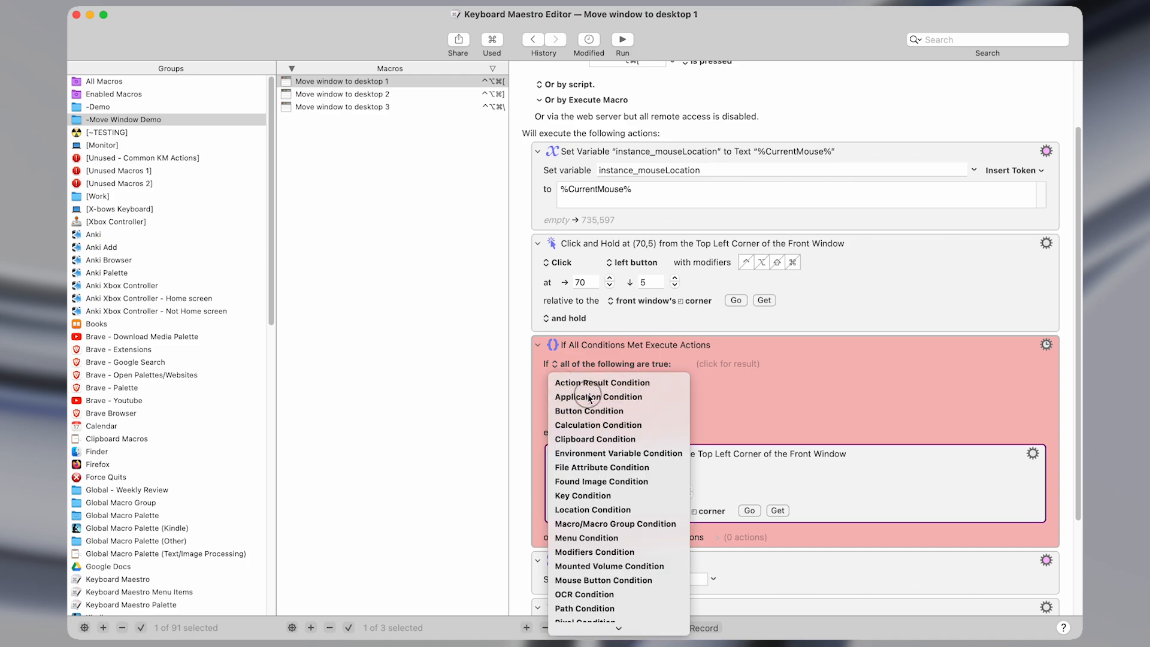
{"action": "left_click", "coordinate": [599, 396]}
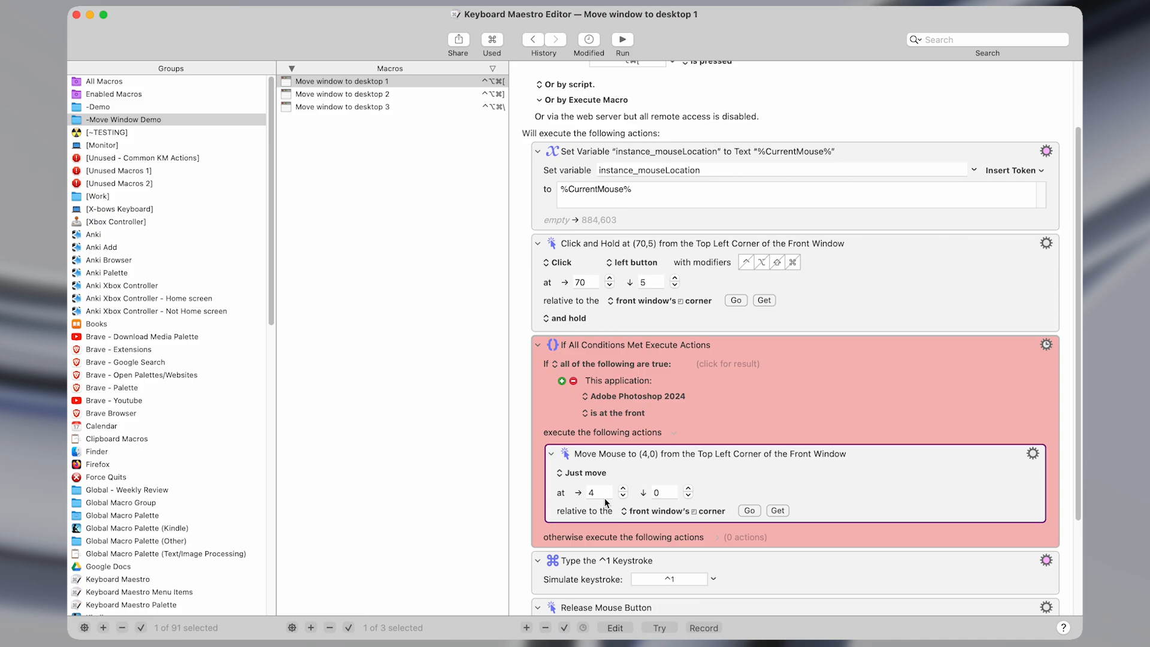
{"action": "left_click", "coordinate": [594, 491]}
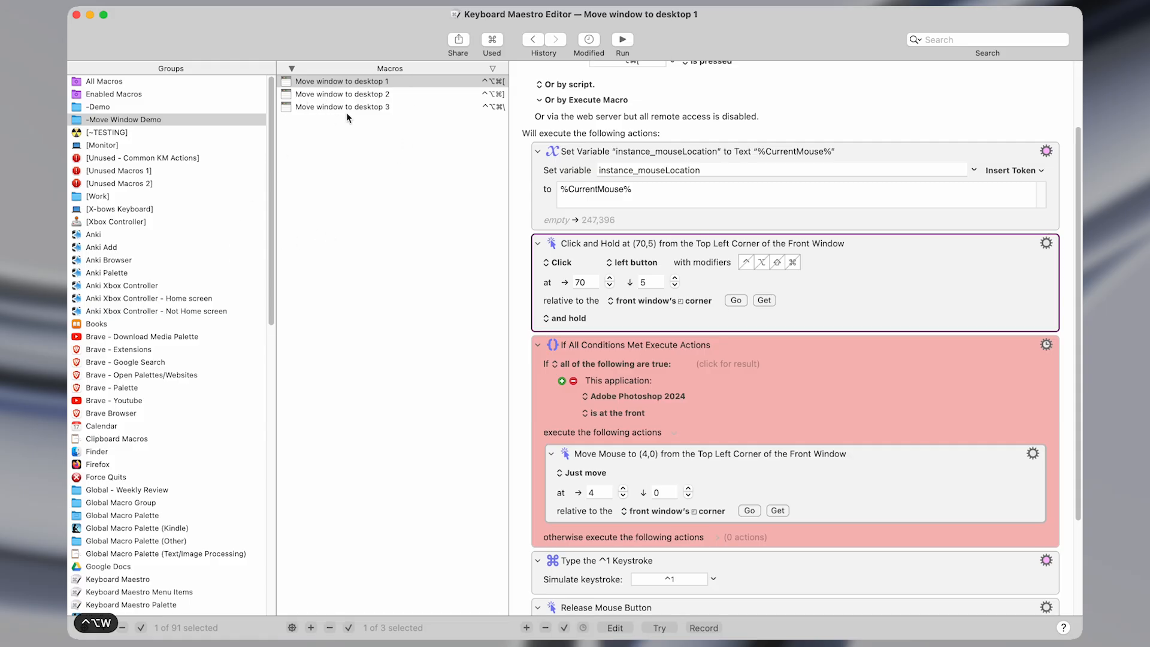
Select only 'Move window to desktop 3' to show its ^3 keystroke action
{"action": "left_click", "coordinate": [342, 107]}
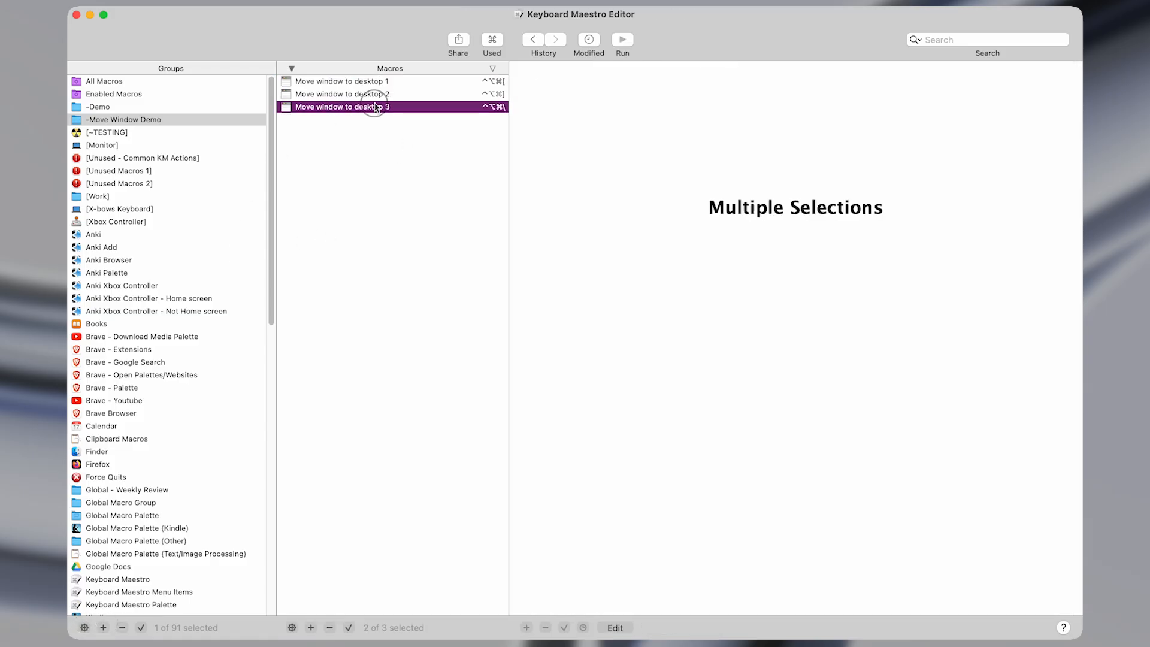
{"action": "left_click", "coordinate": [342, 107]}
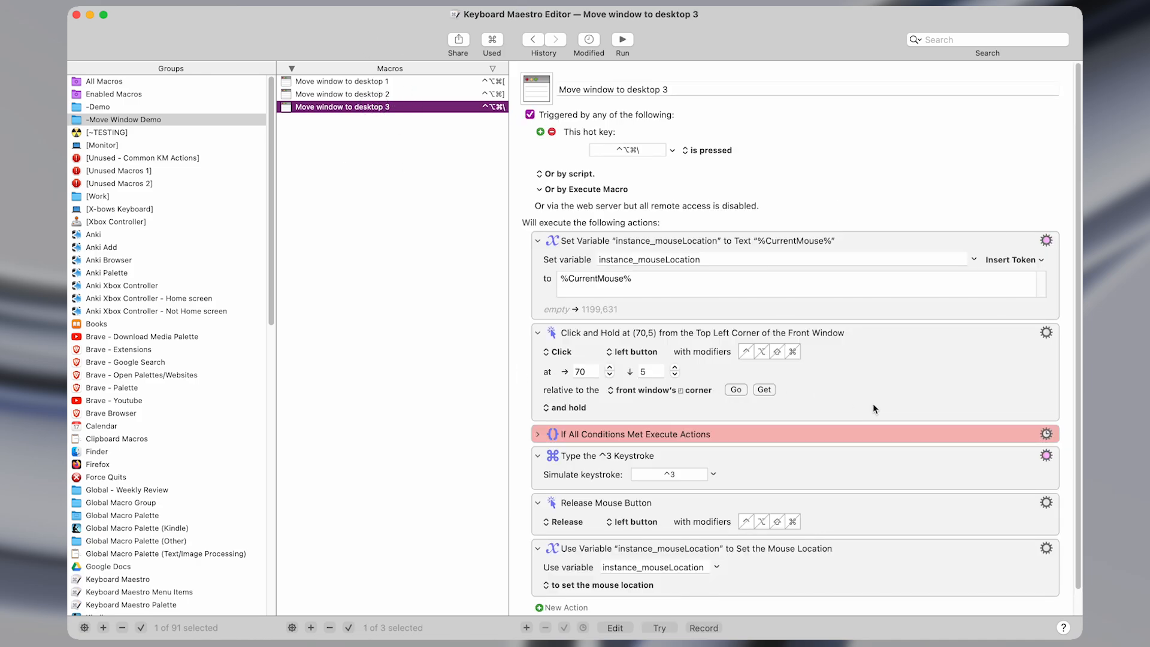
{"action": "mouse_move", "coordinate": [820, 359]}
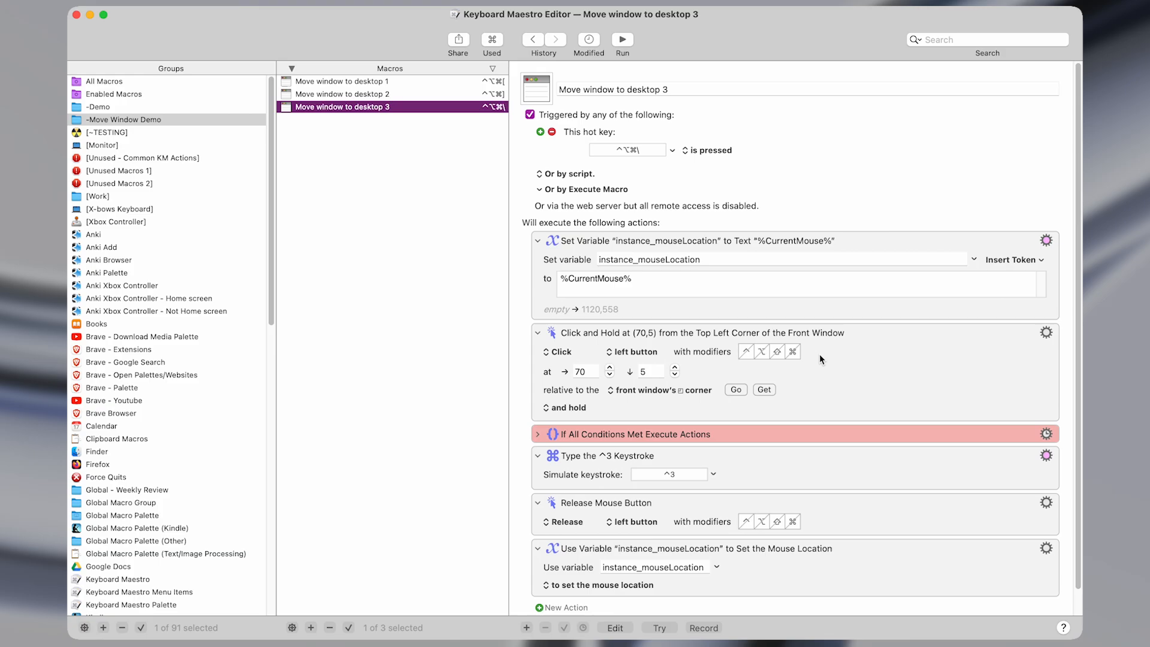